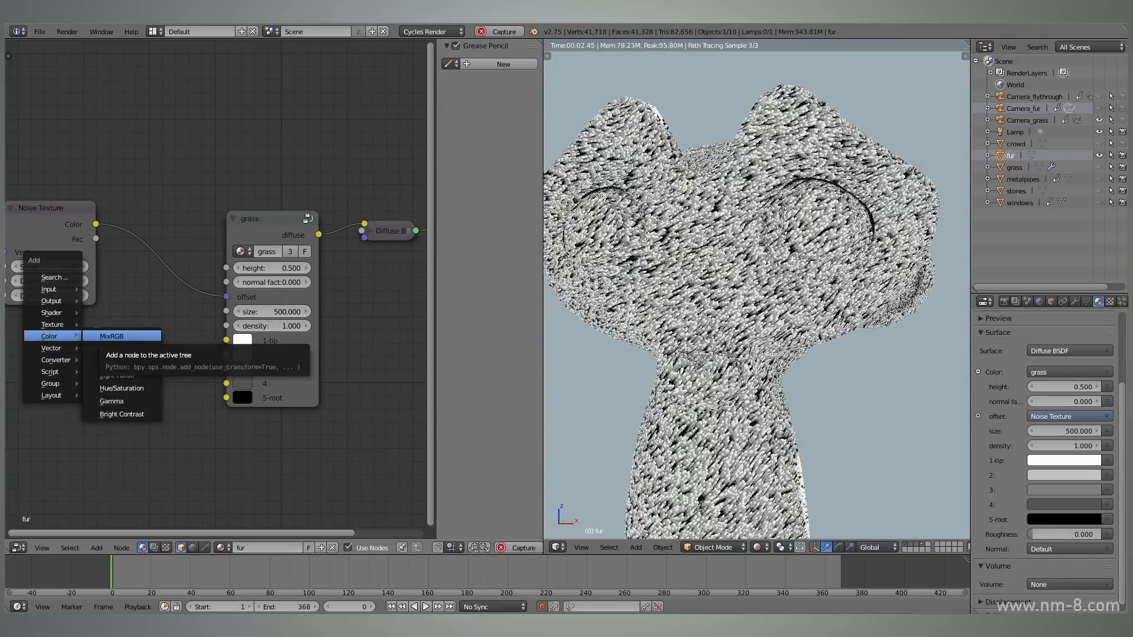
# Add a Separate RGB node fed by the Noise Texture color, plus three Subtract math nodes
pyautogui.click(111, 336)
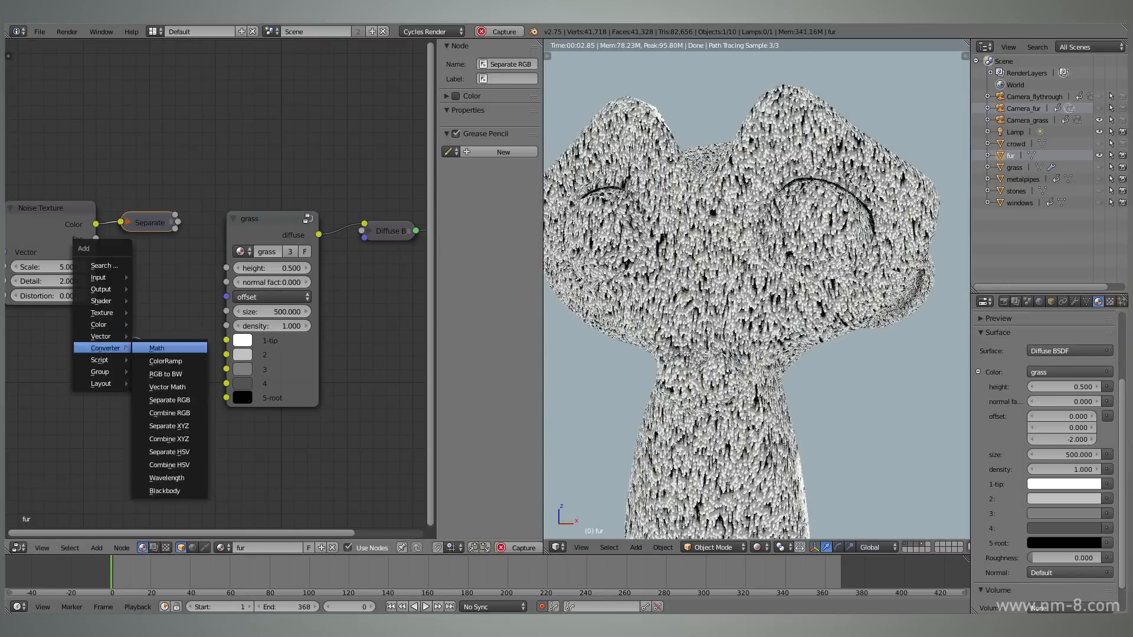
pyautogui.click(156, 347)
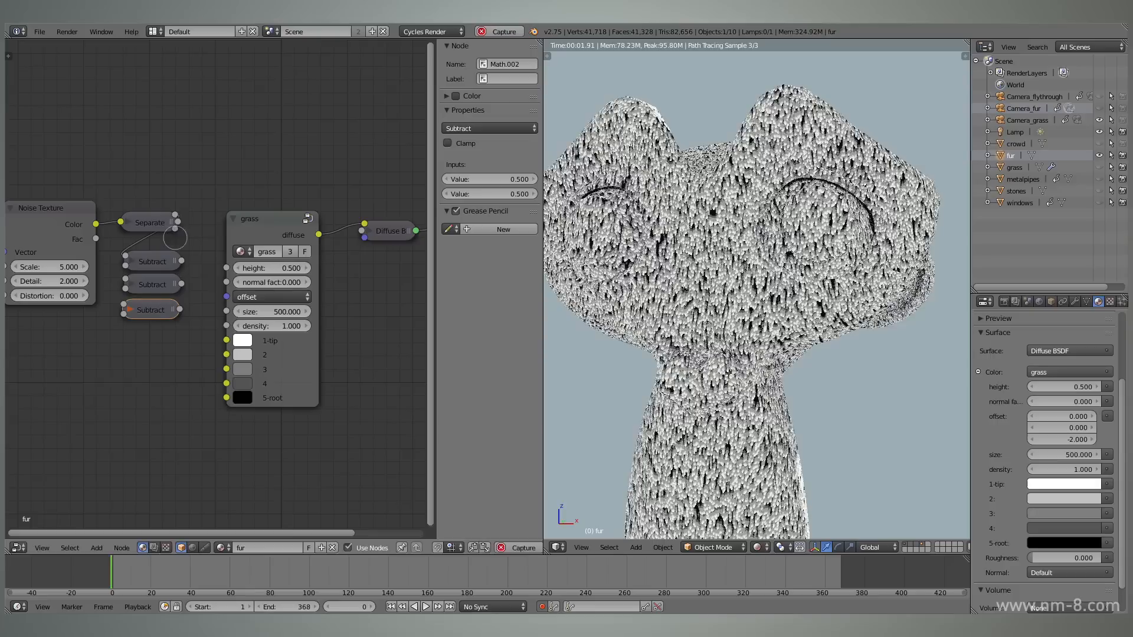